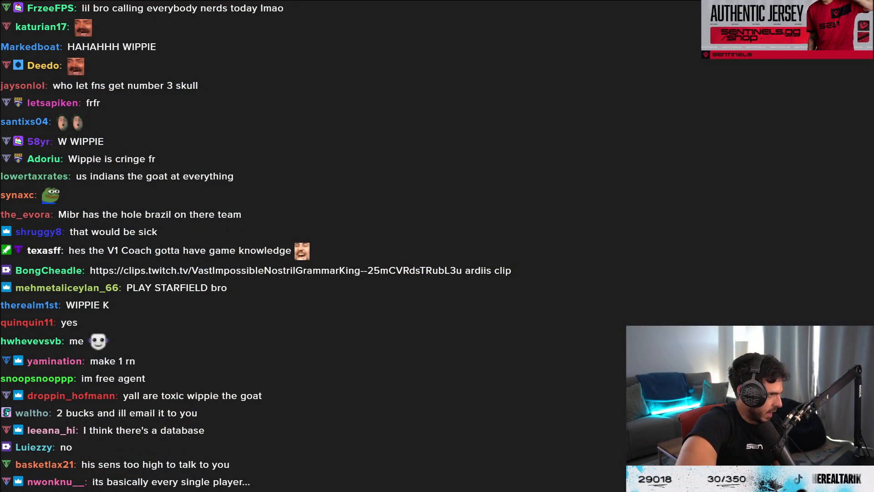
Scroll down Stream Chat on twitch.tv/tarik to the 'ardiis tells' clip links
scroll("down", 3)
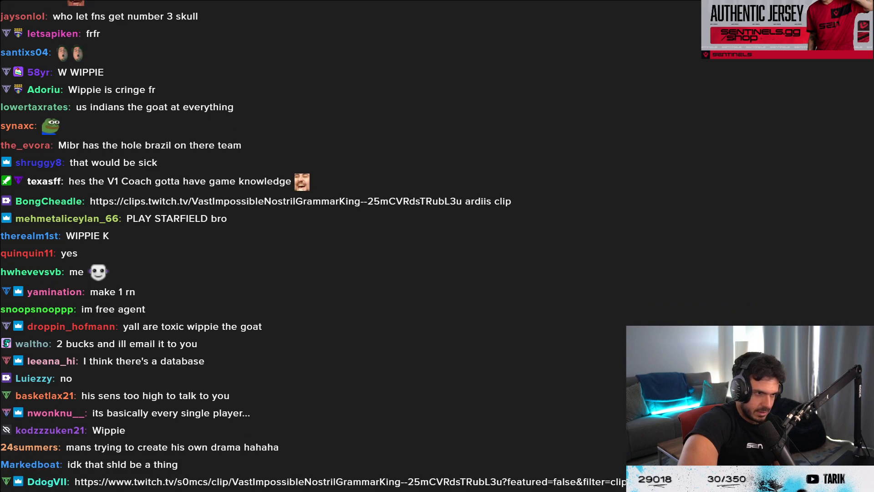
scroll("down", 3)
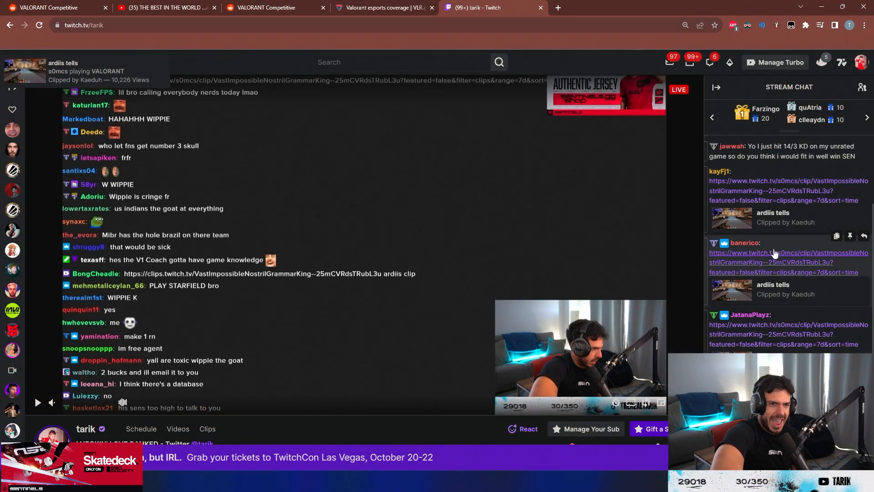
Open the clips.twitch.tv 'ardiis tells' link from chat and let the s0mcs clip play
left_click(787, 253)
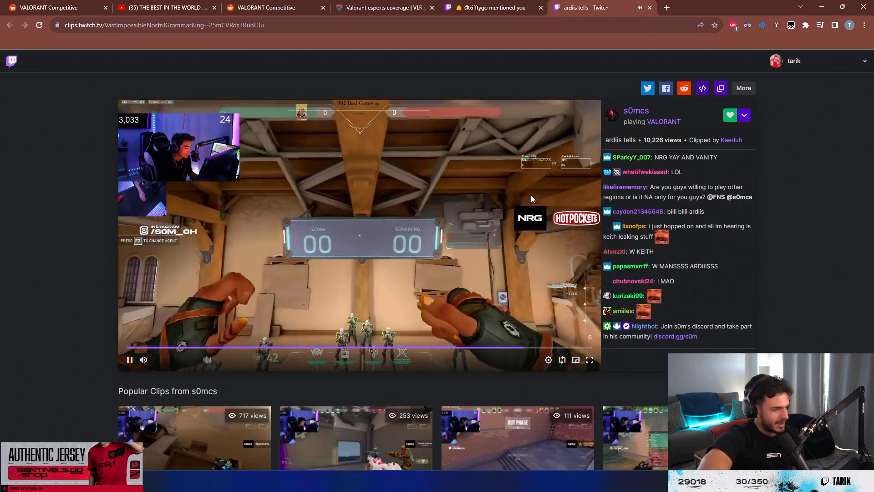
Resume the 'ardiis tells' clip, then pause it near its key moment
left_click(129, 360)
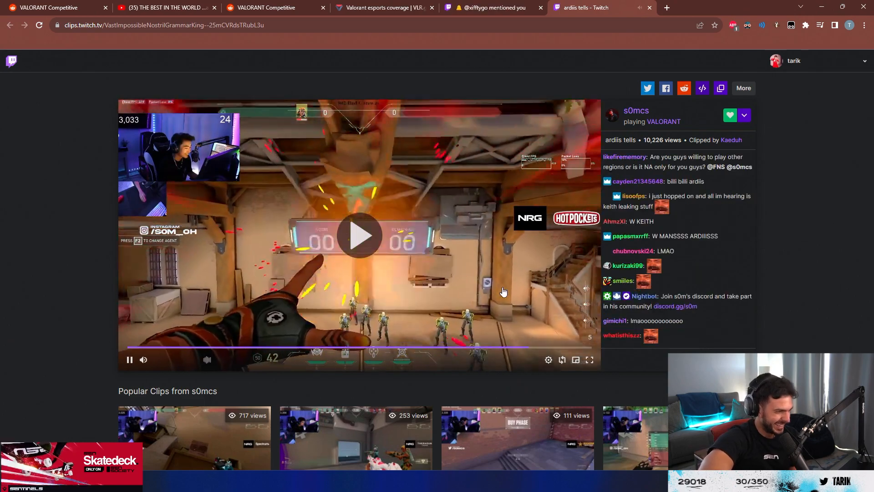
left_click(360, 235)
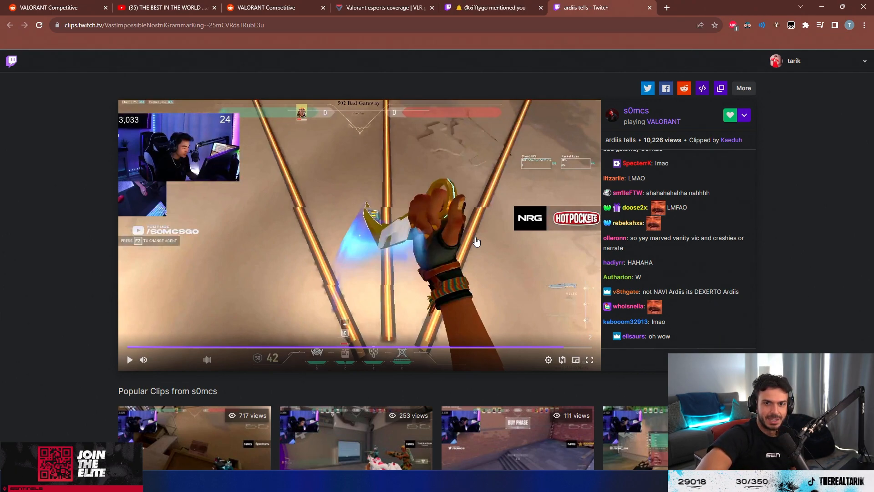
left_click(129, 359)
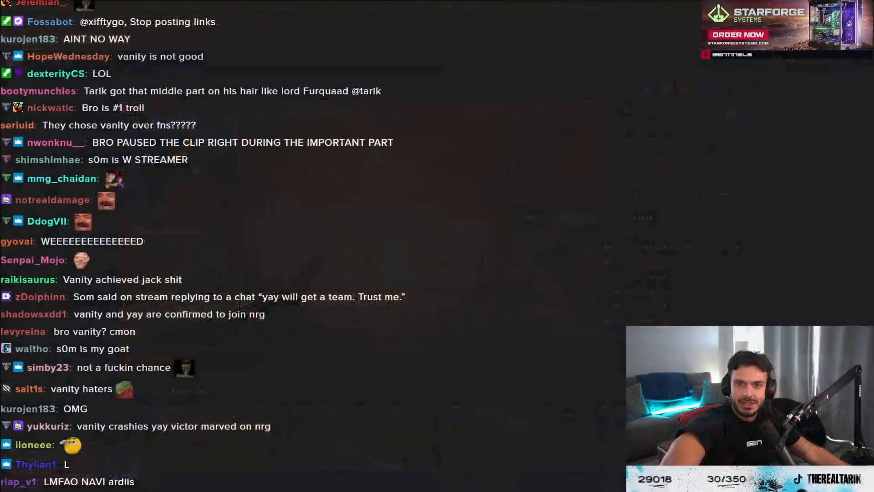
Scroll down the chat overlay through the newest reactions to the ardiis clip
scroll("down", 3)
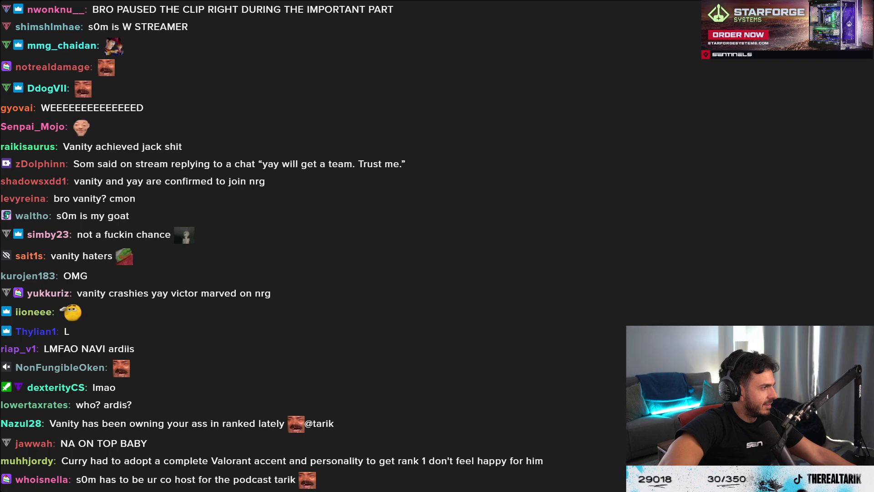
scroll("down", 3)
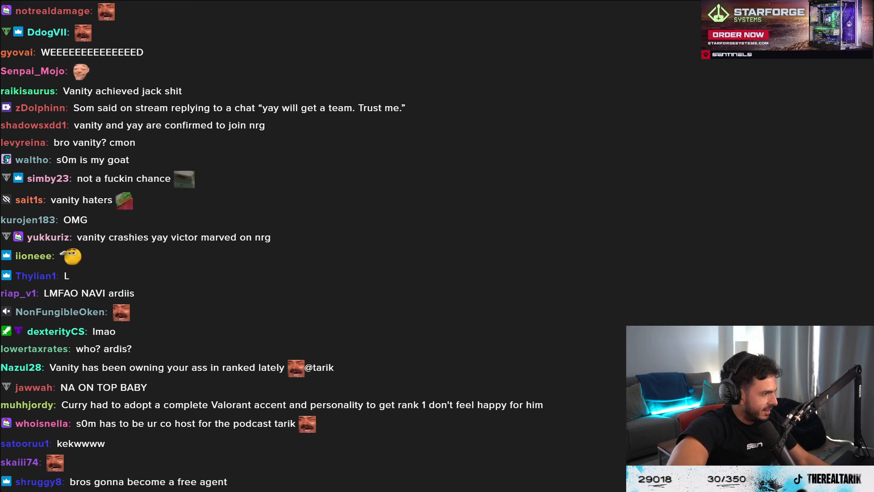